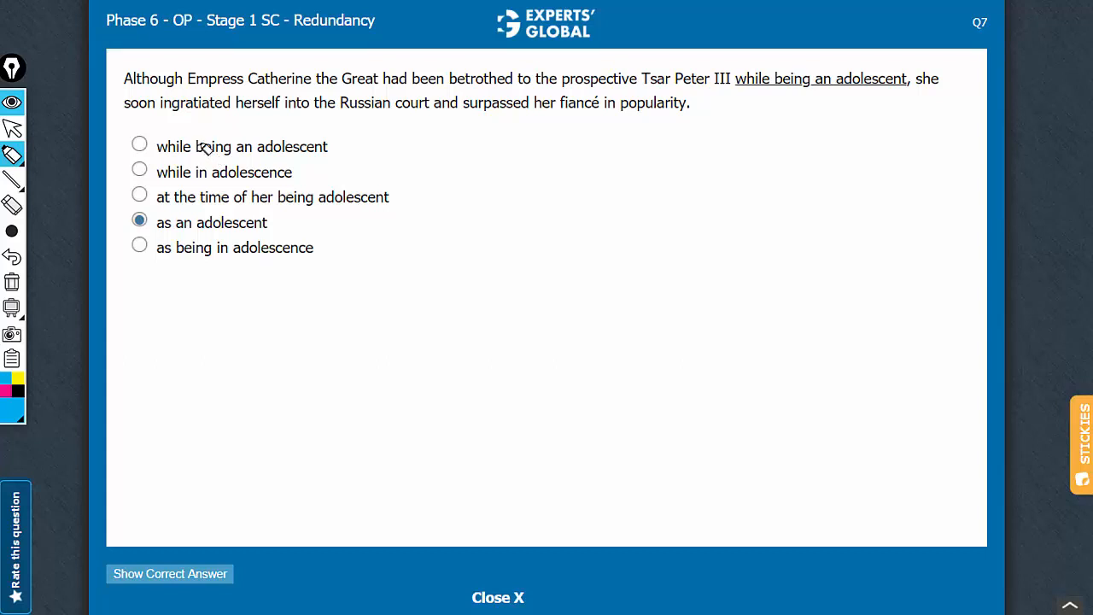
Step: Select the word 'being' in the first answer choice for highlighting
double_click(211, 147)
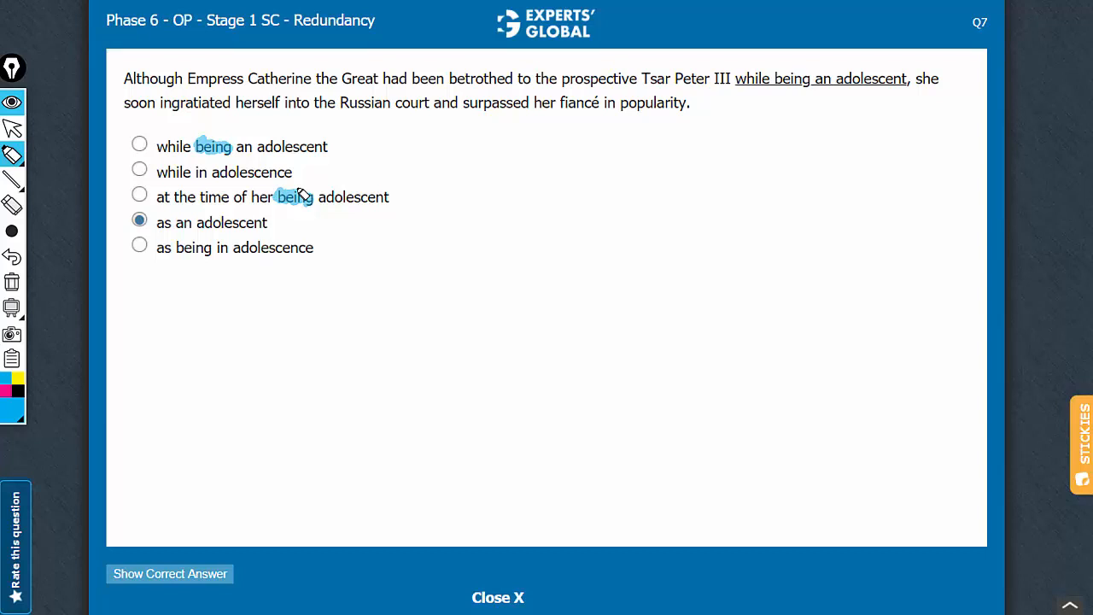
mouse_move(184, 250)
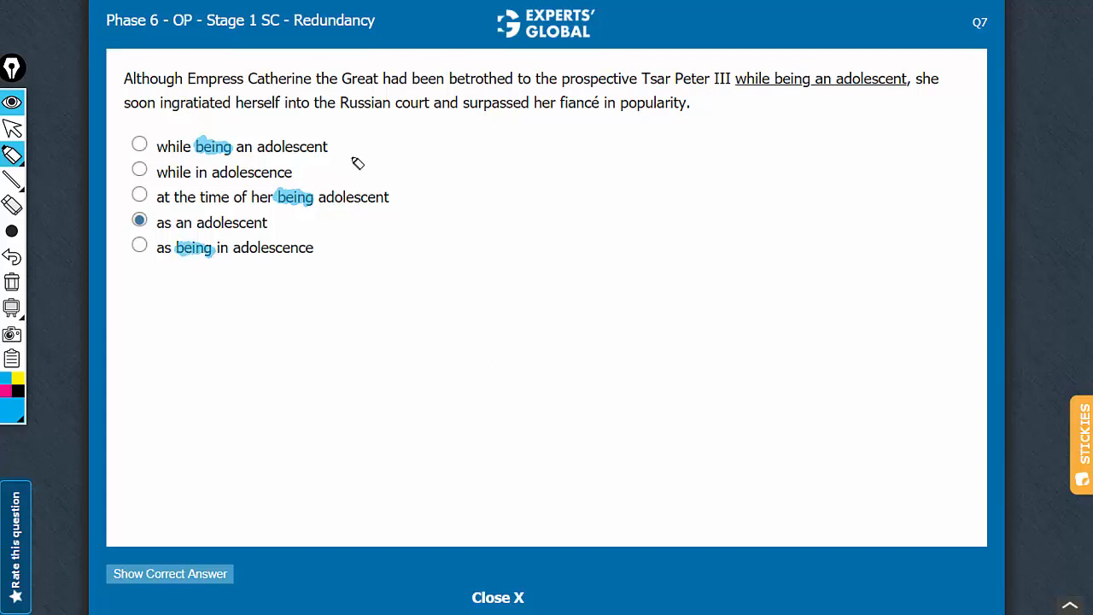
mouse_move(419, 198)
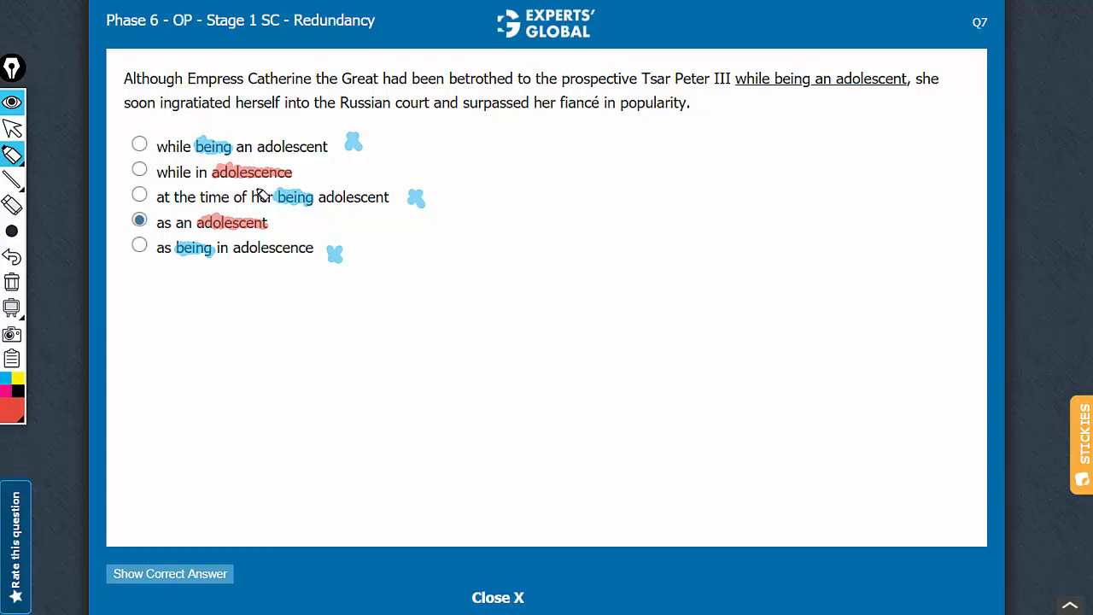
mouse_move(294, 176)
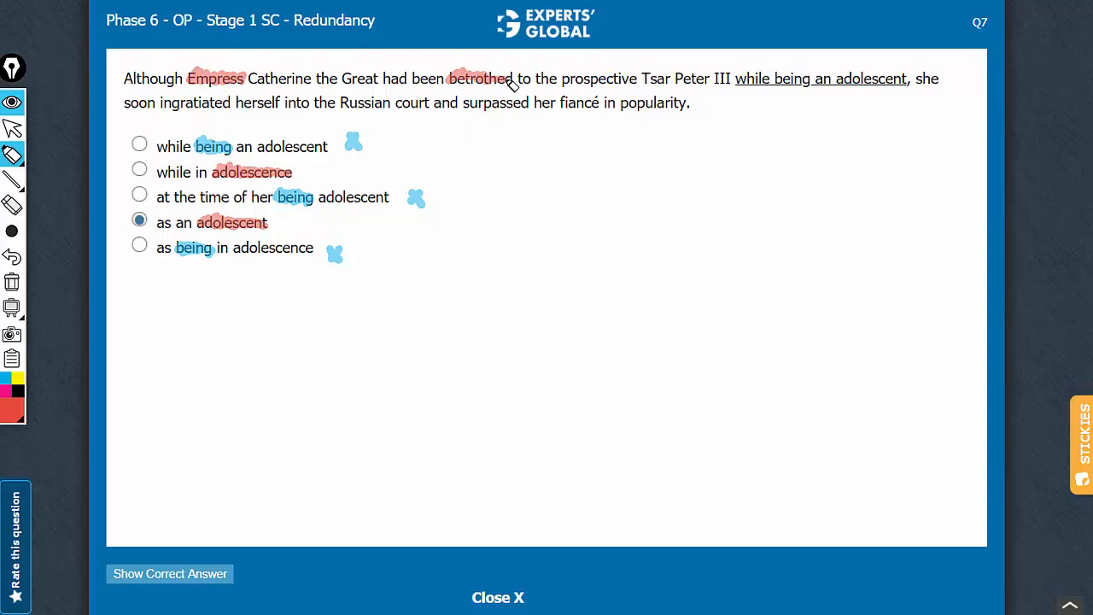
mouse_move(714, 92)
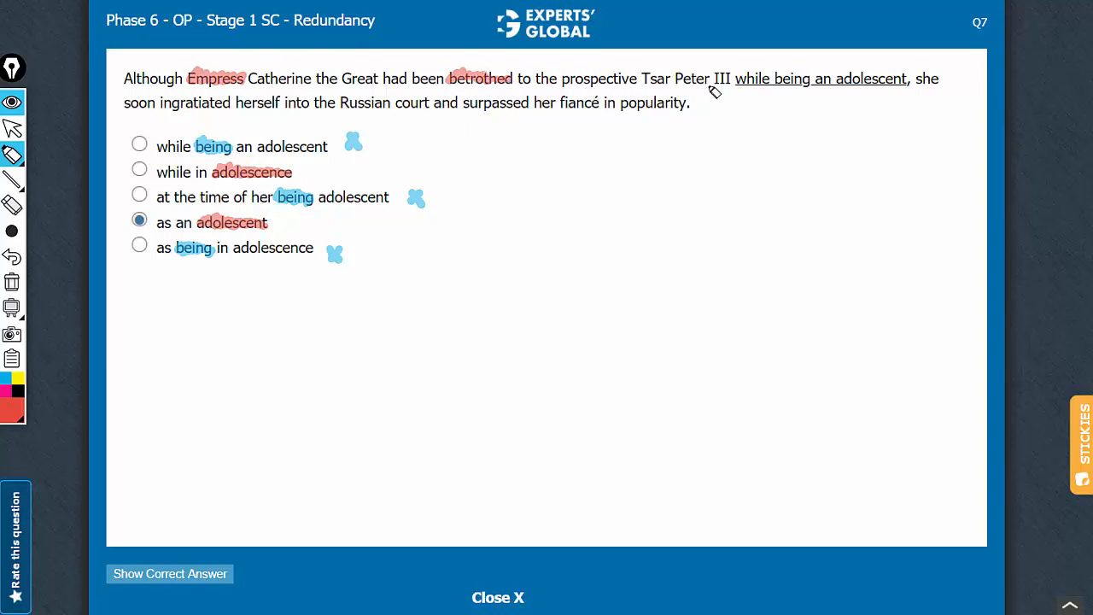
mouse_move(844, 89)
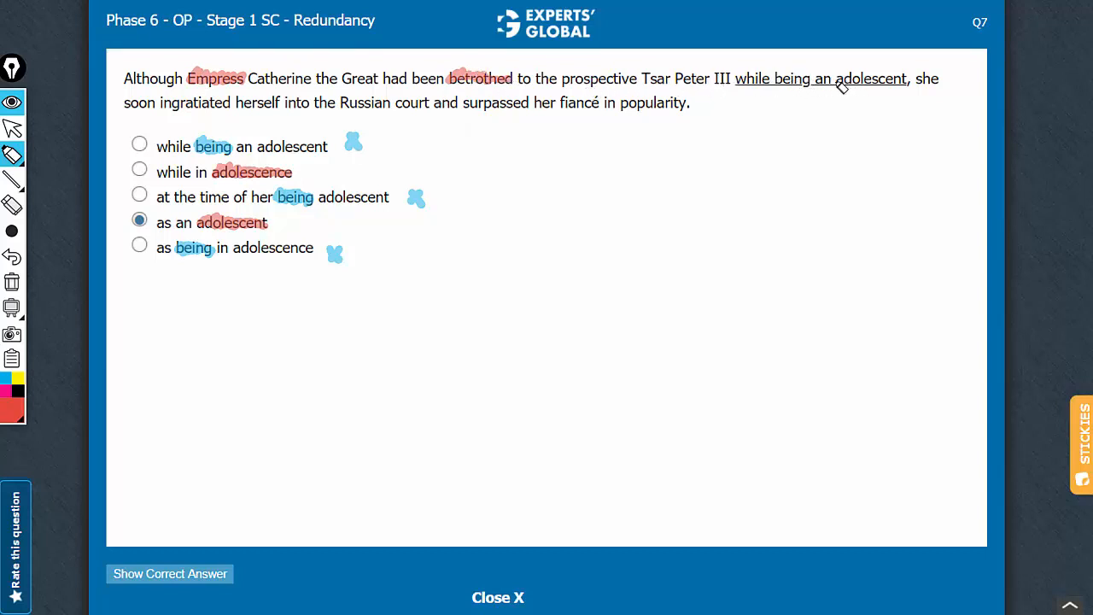
mouse_move(844, 70)
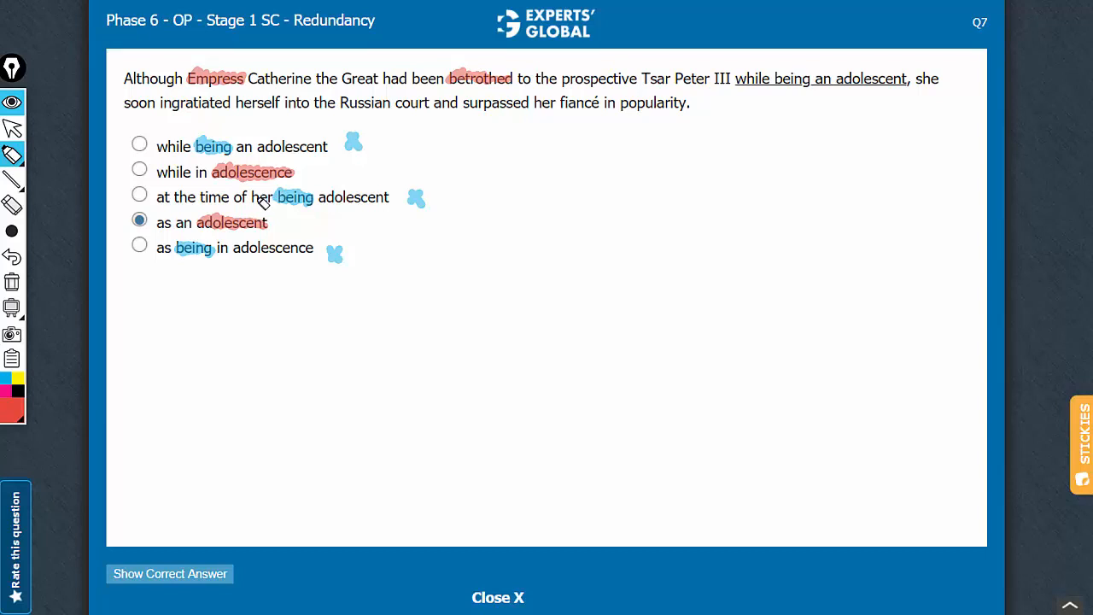
mouse_move(288, 189)
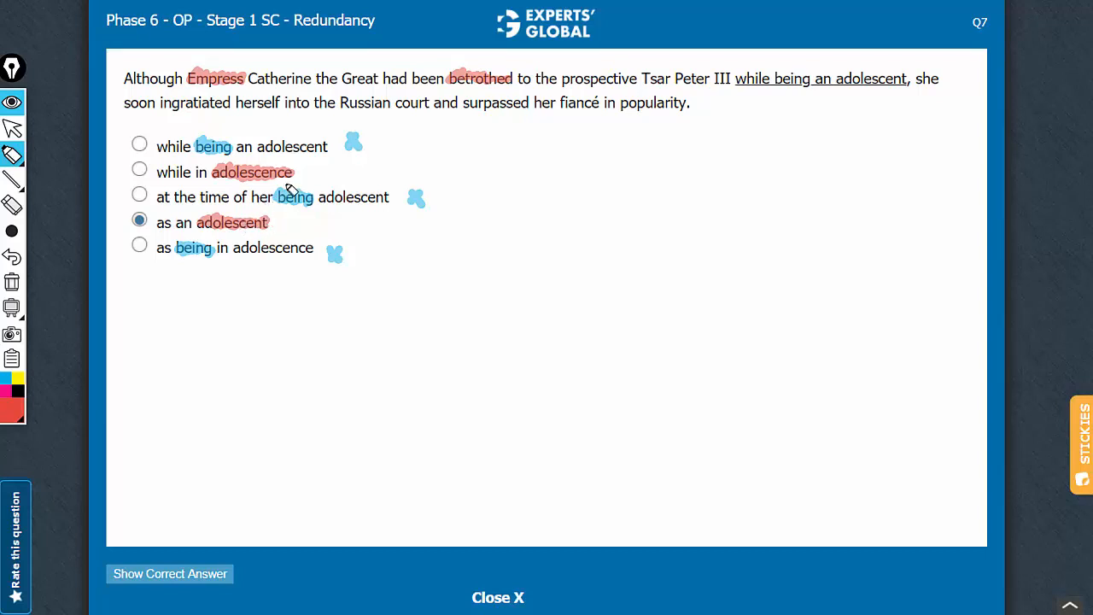
mouse_move(243, 259)
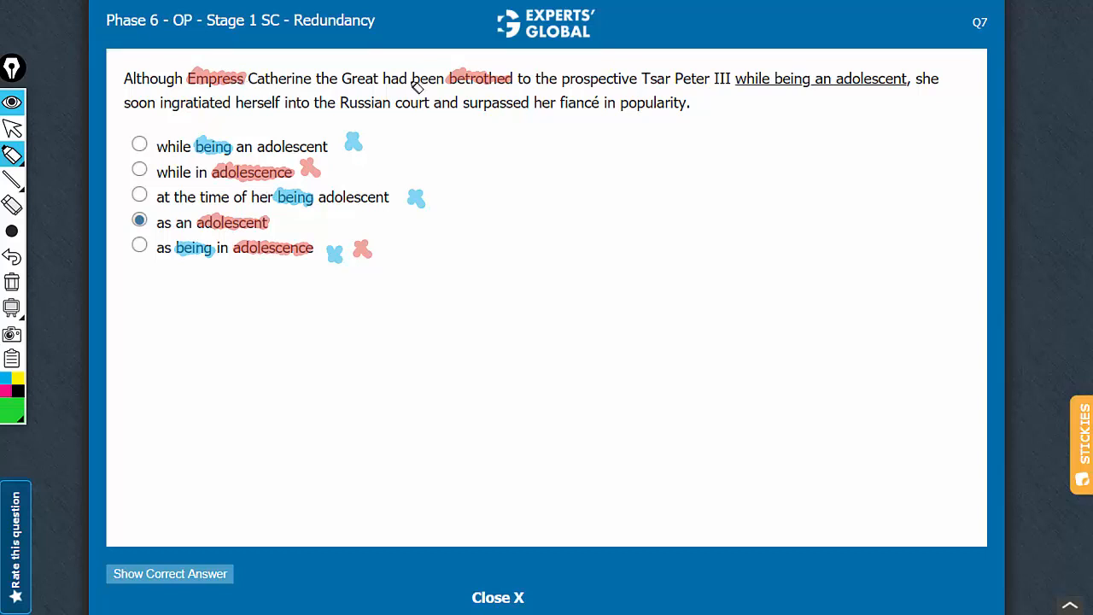
mouse_move(622, 89)
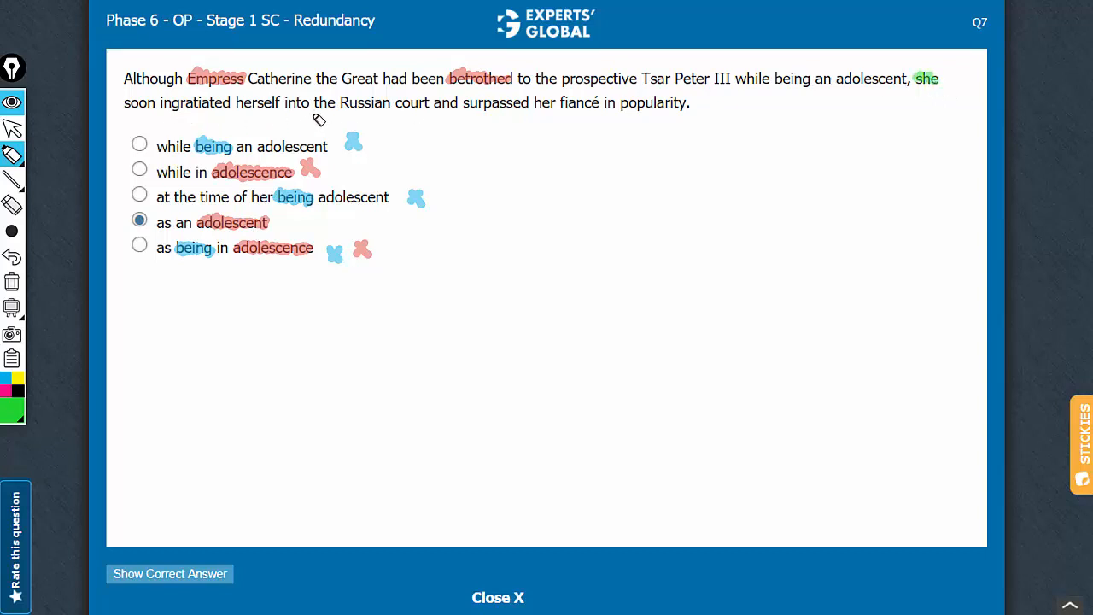
mouse_move(516, 115)
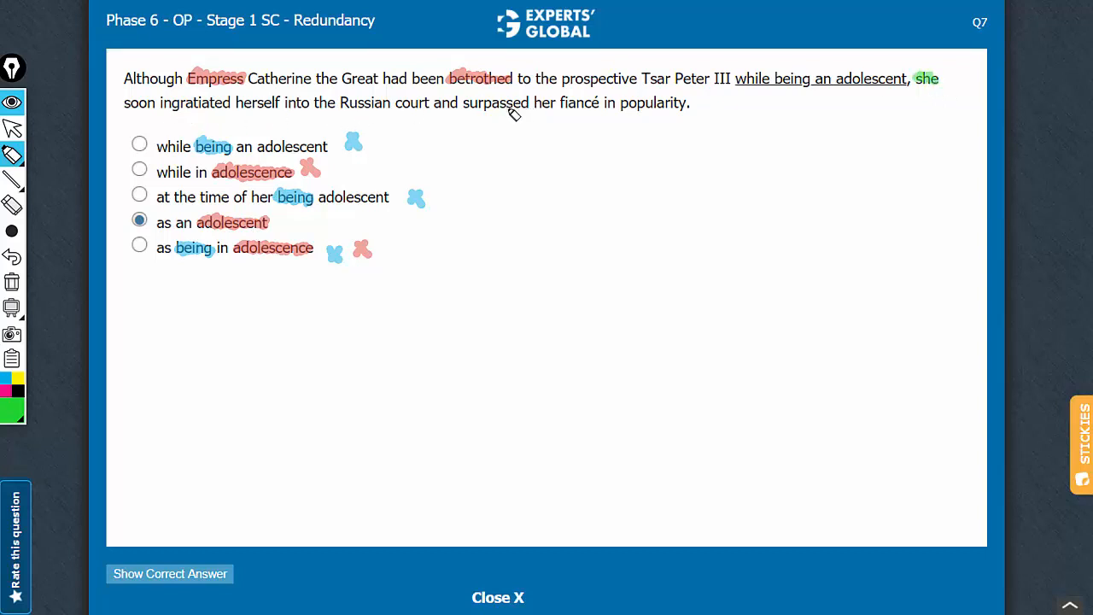